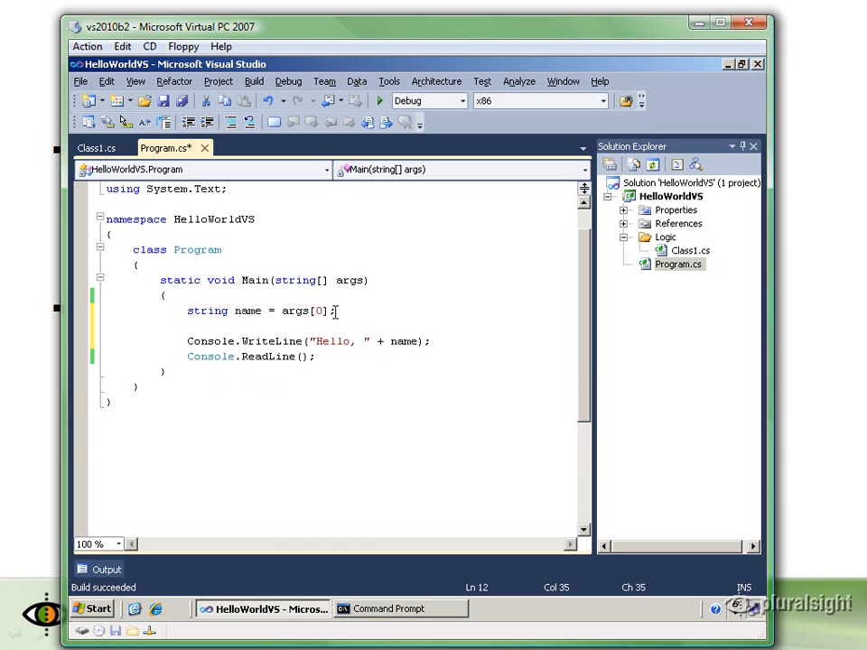
# In Program.cs, add 'int result = 4 / 2;' followed by 'Console.WriteLine(result);'.
pyautogui.doubleClick(247, 310)
pyautogui.write('int re')
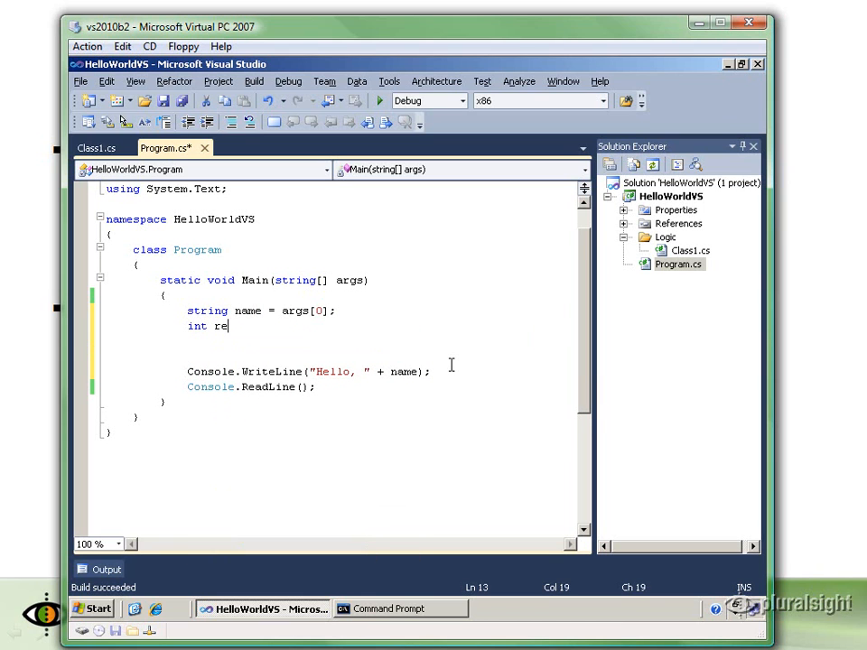
pyautogui.write('sult')
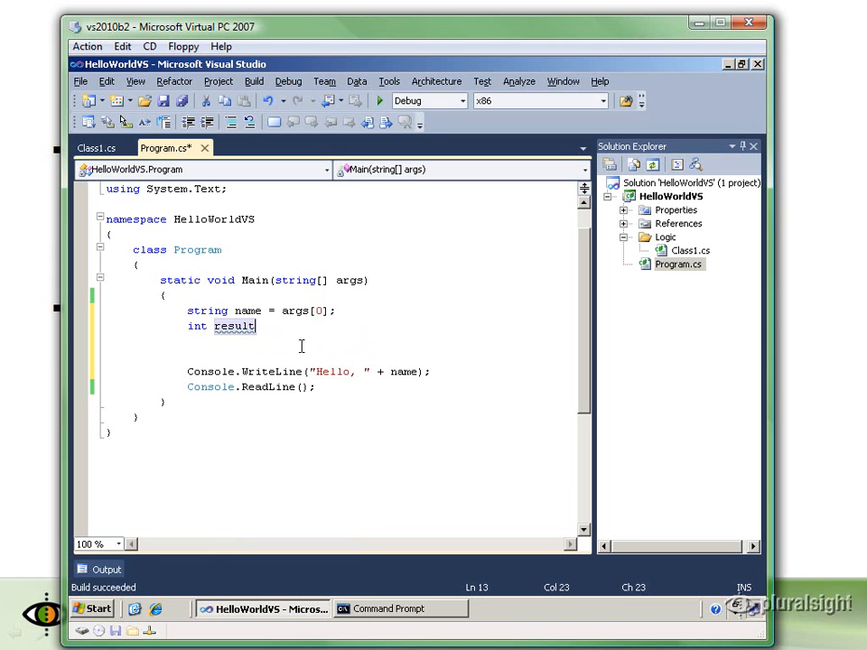
pyautogui.write('" "')
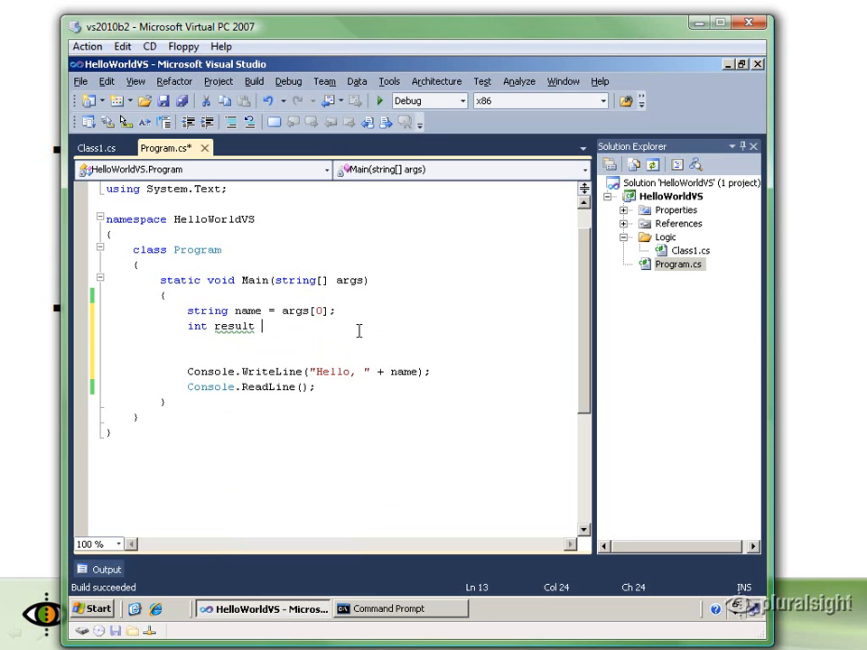
pyautogui.write('= 4;')
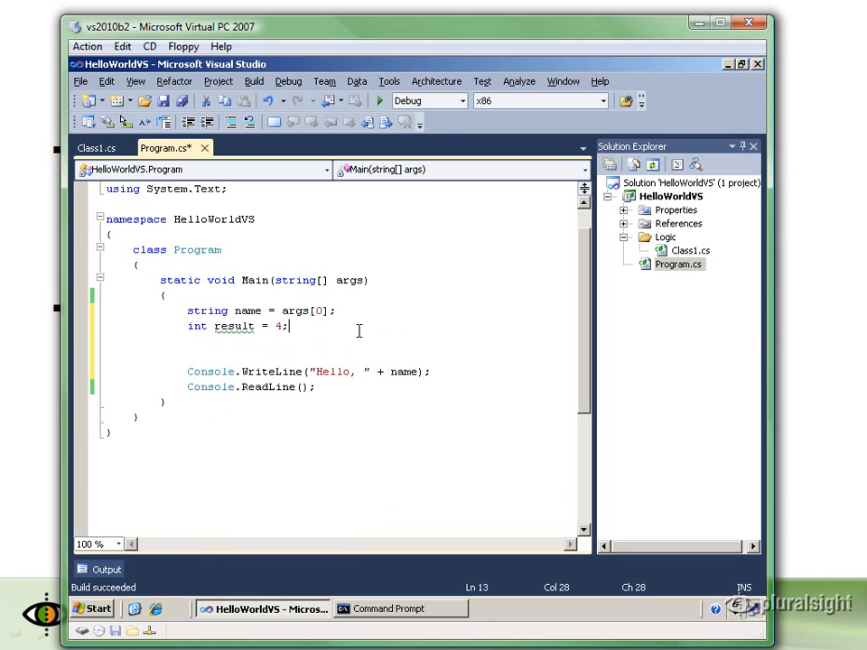
pyautogui.press('BackSpace')
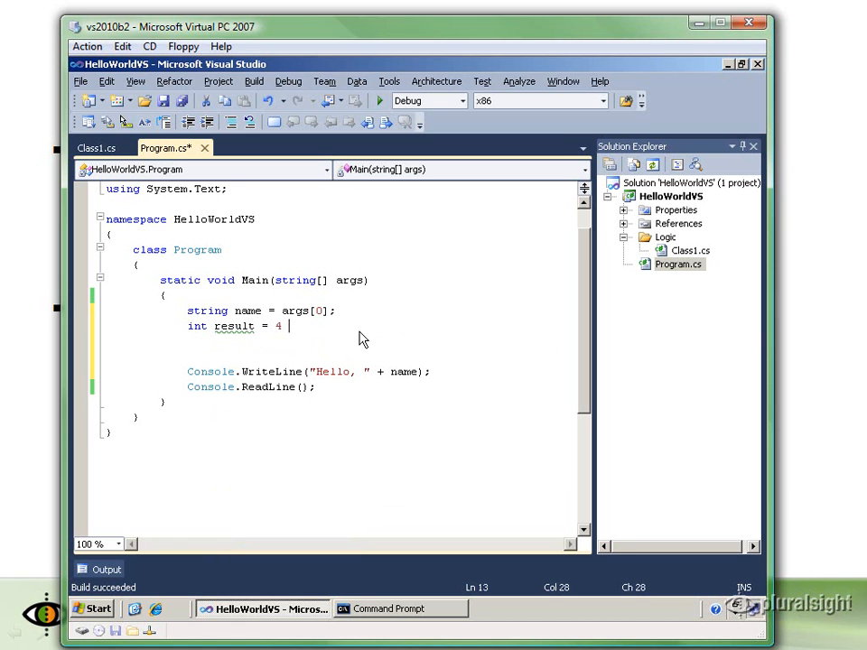
pyautogui.write('/')
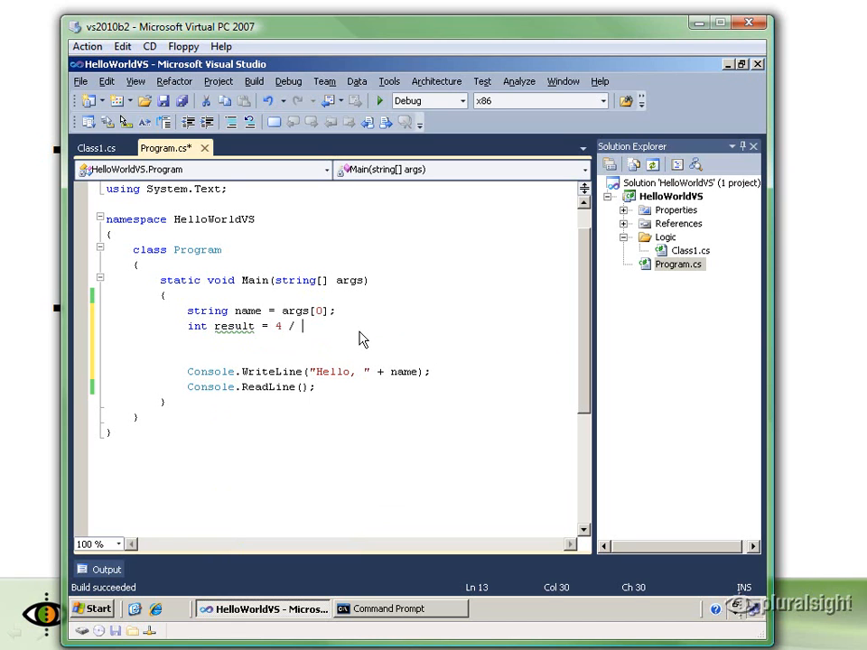
pyautogui.write('2;')
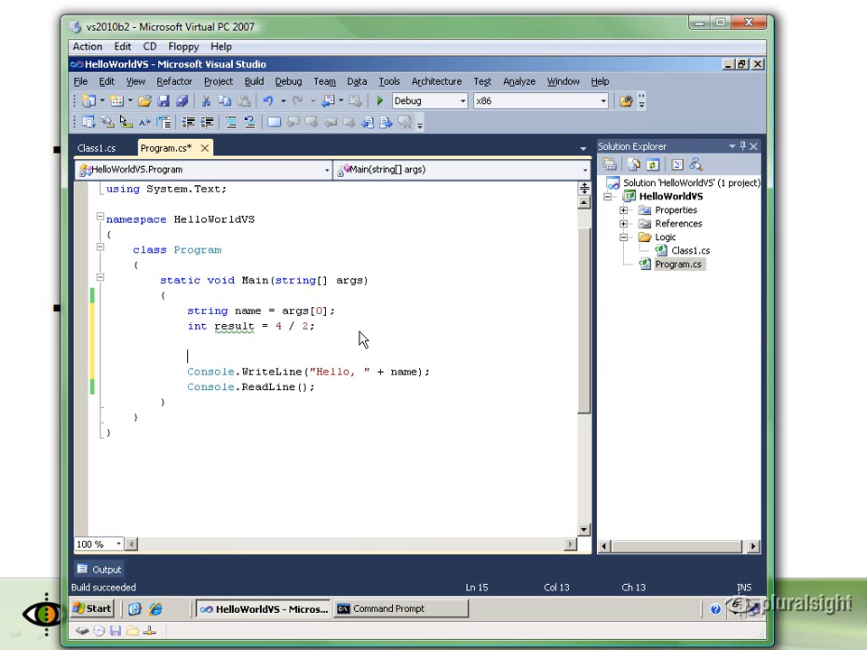
pyautogui.write('Console.')
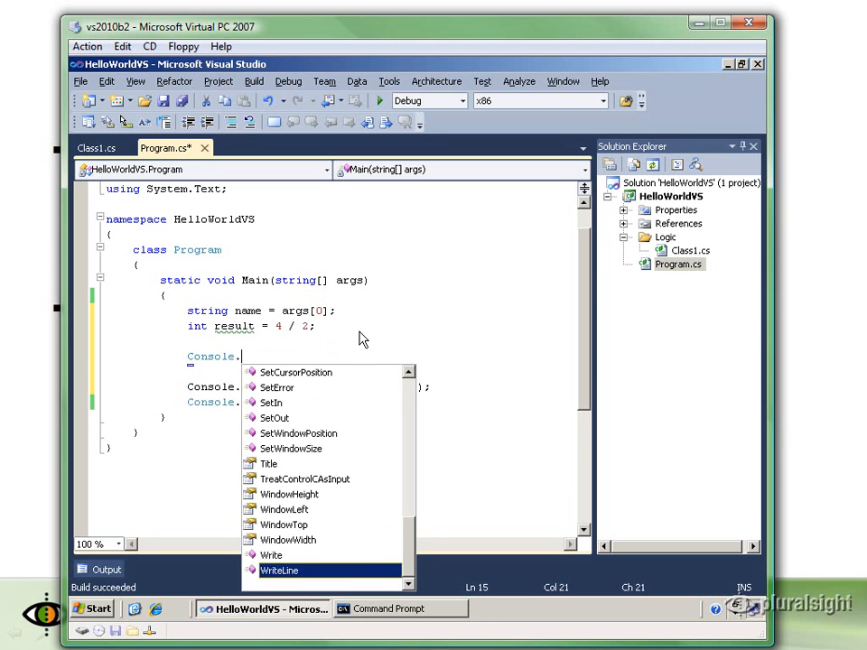
pyautogui.write('WriteLine(result);')
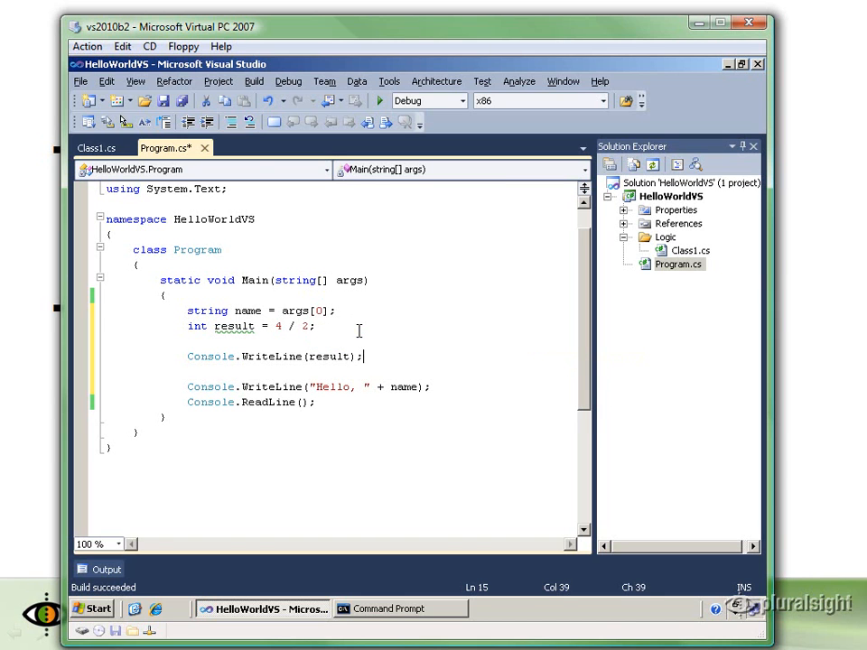
# Build the solution, confirm it prints 2, then change the divisor from 2 to name.
pyautogui.click(254, 81)
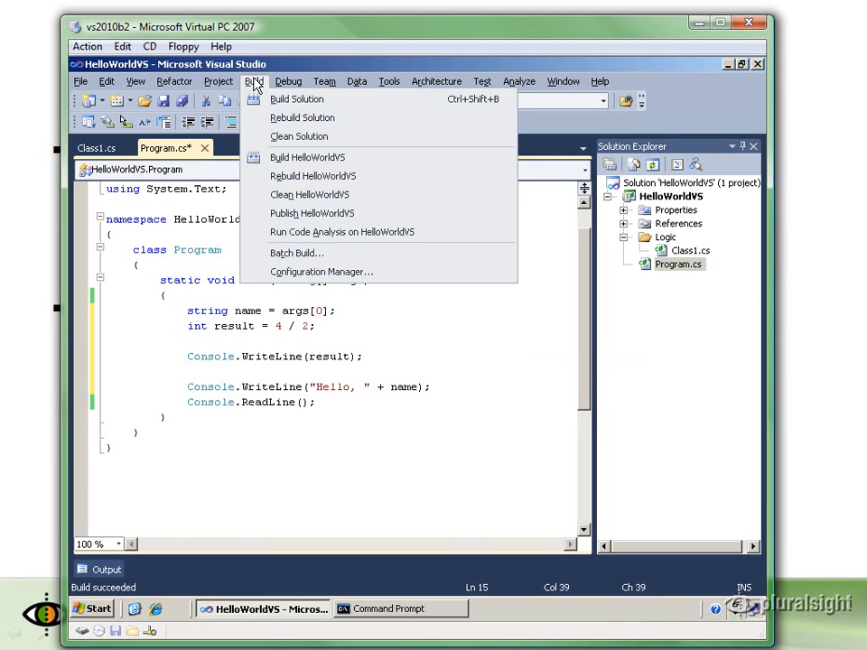
pyautogui.click(296, 99)
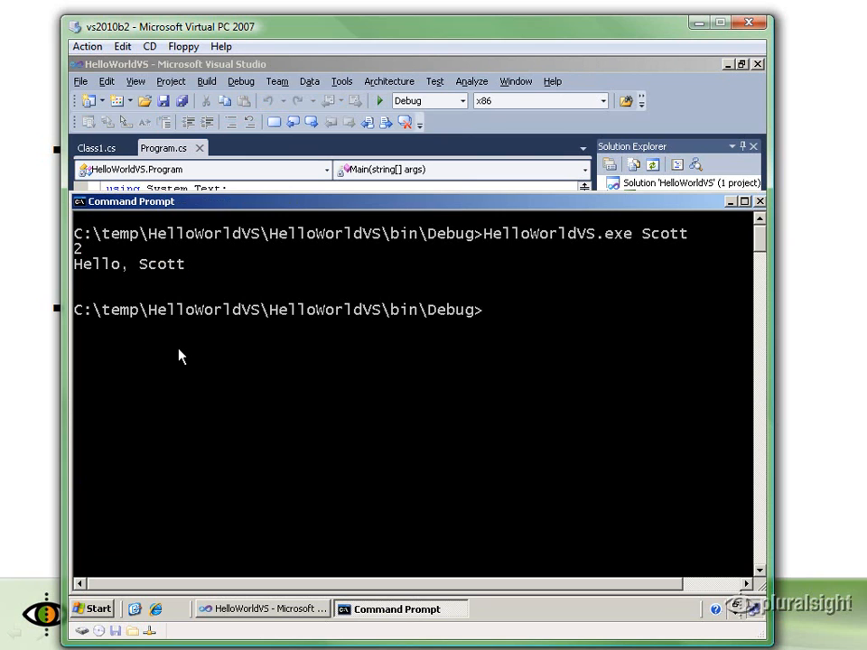
pyautogui.click(262, 609)
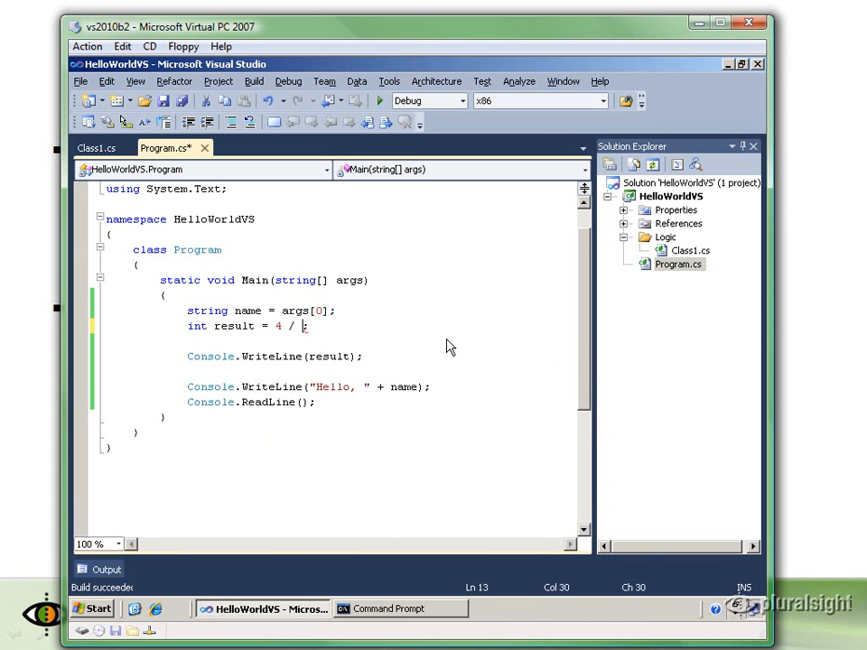
pyautogui.write('name')
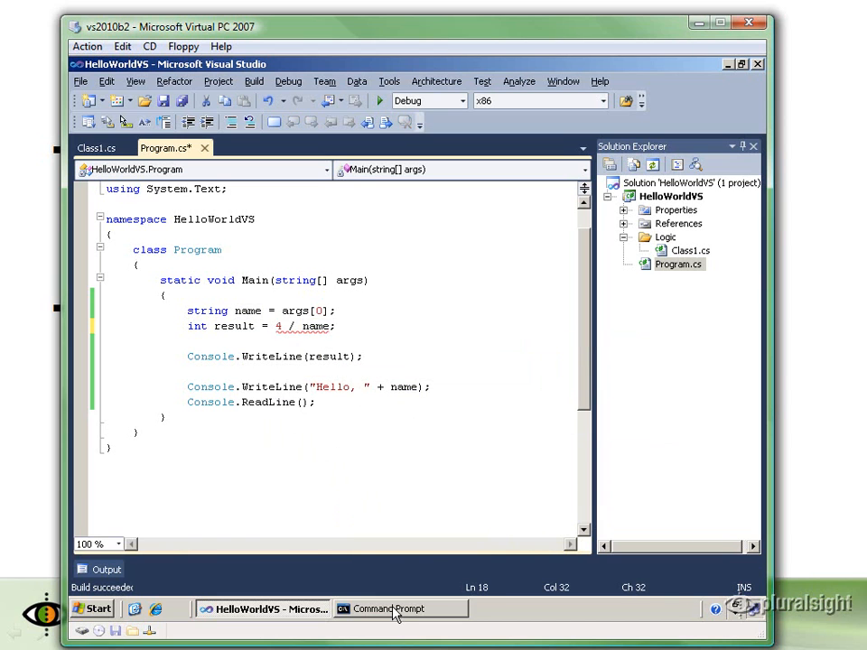
pyautogui.click(400, 608)
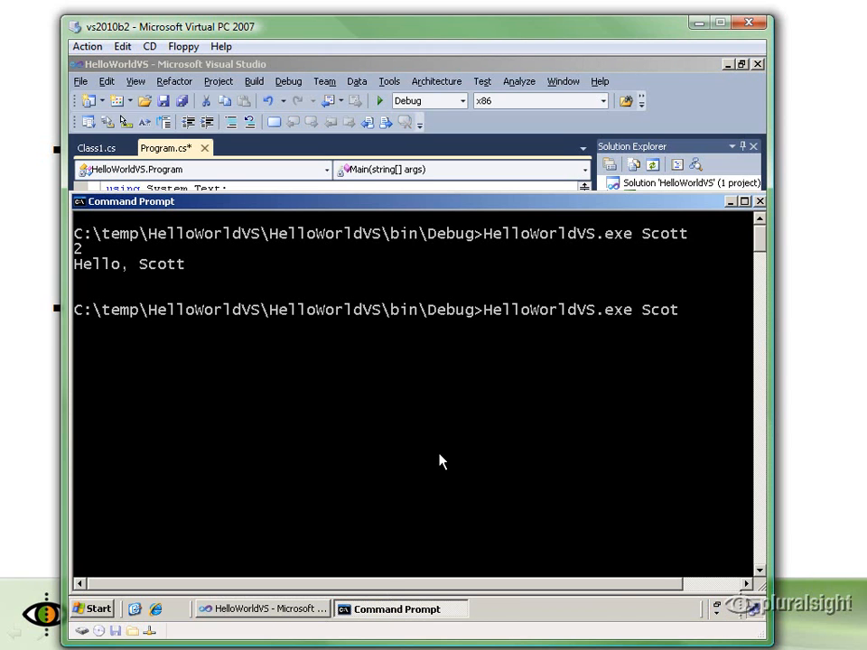
pyautogui.press('BackSpace')
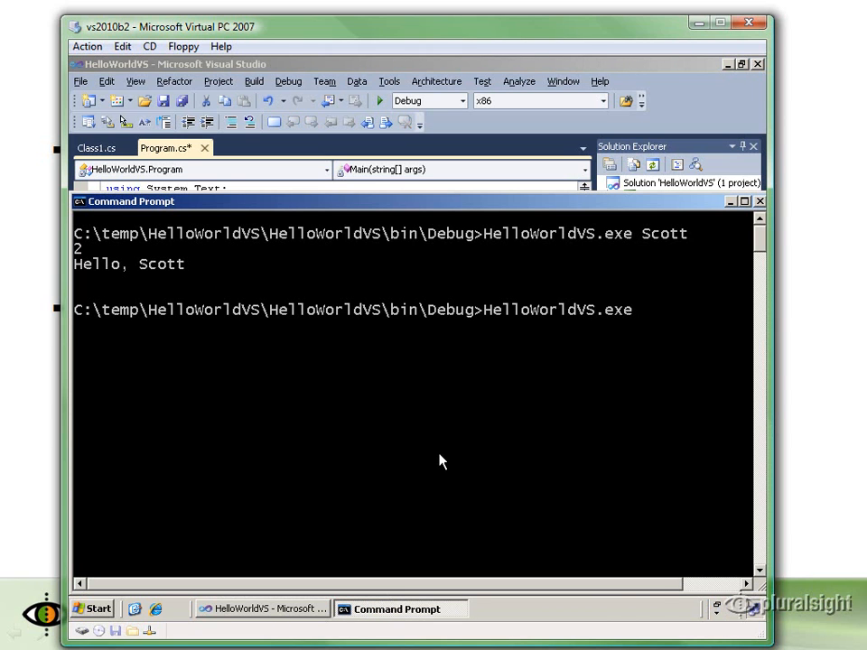
pyautogui.write('3')
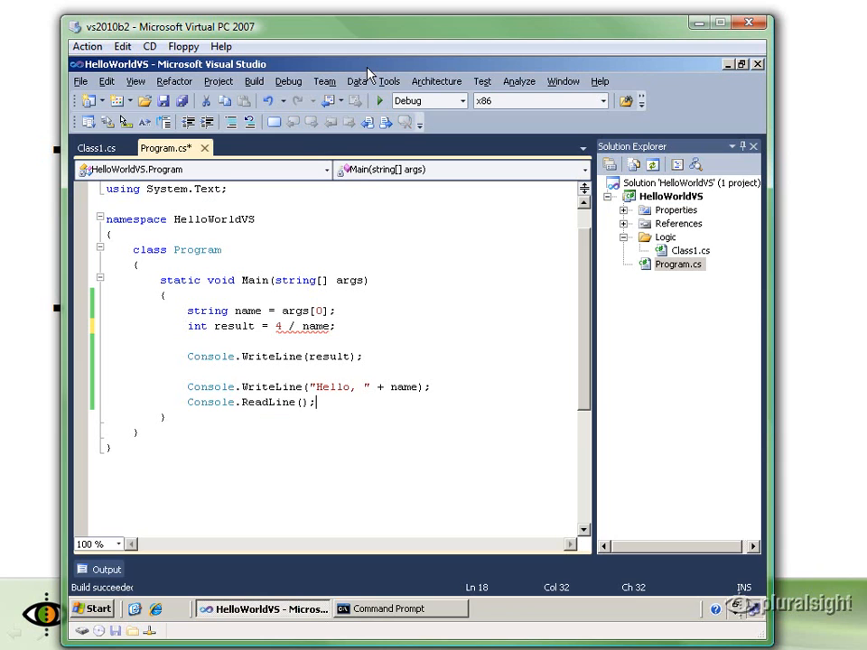
# Rebuild the solution with result now set to 4 / name.
pyautogui.click(253, 81)
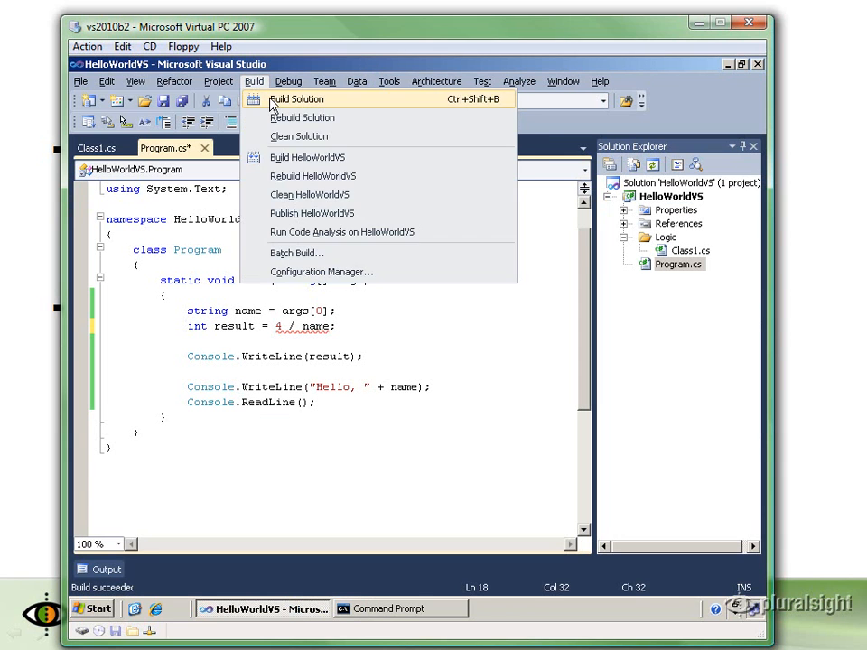
pyautogui.click(296, 100)
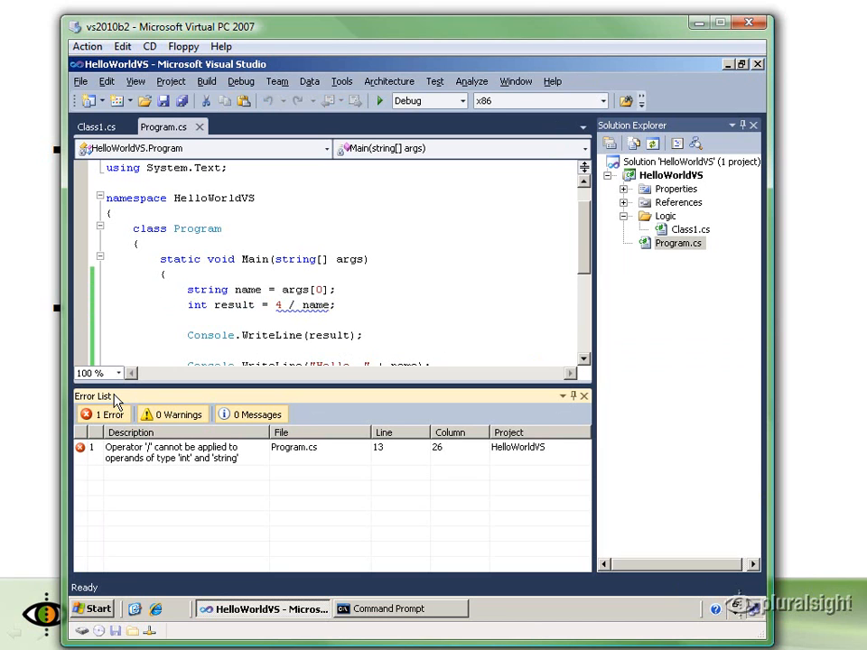
pyautogui.moveTo(140, 460)
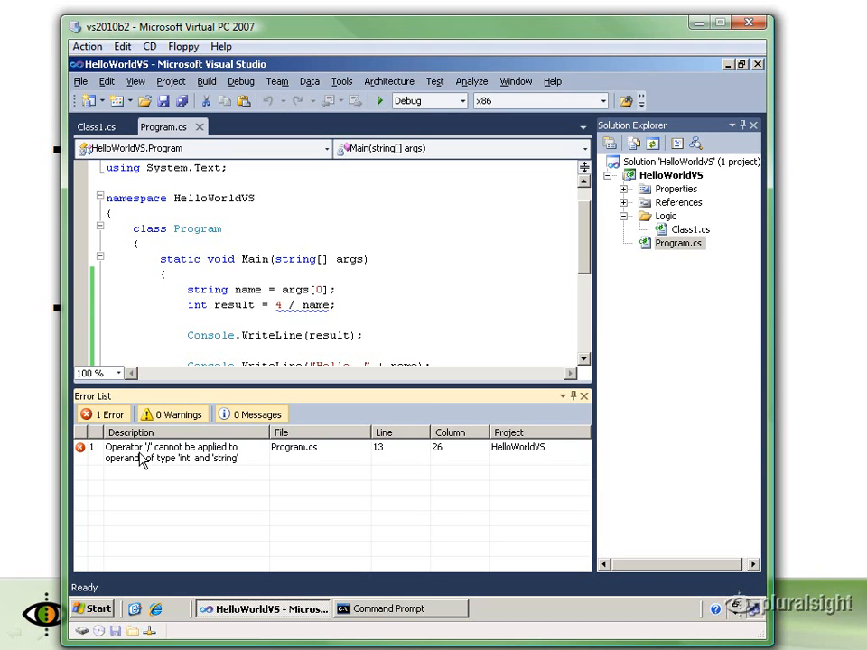
# Select the Error List entry: operator '/' cannot be applied to int and string.
pyautogui.click(172, 452)
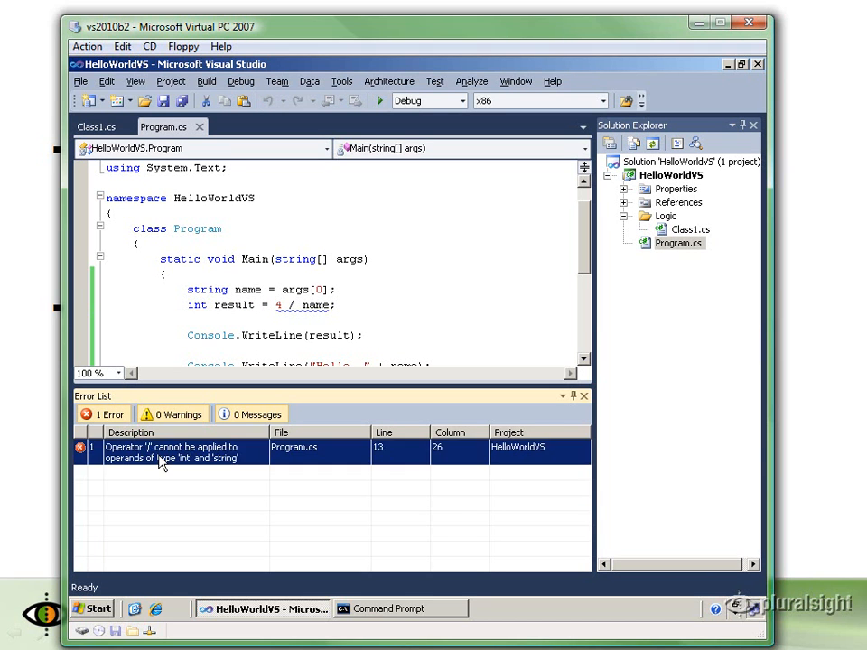
pyautogui.moveTo(171, 488)
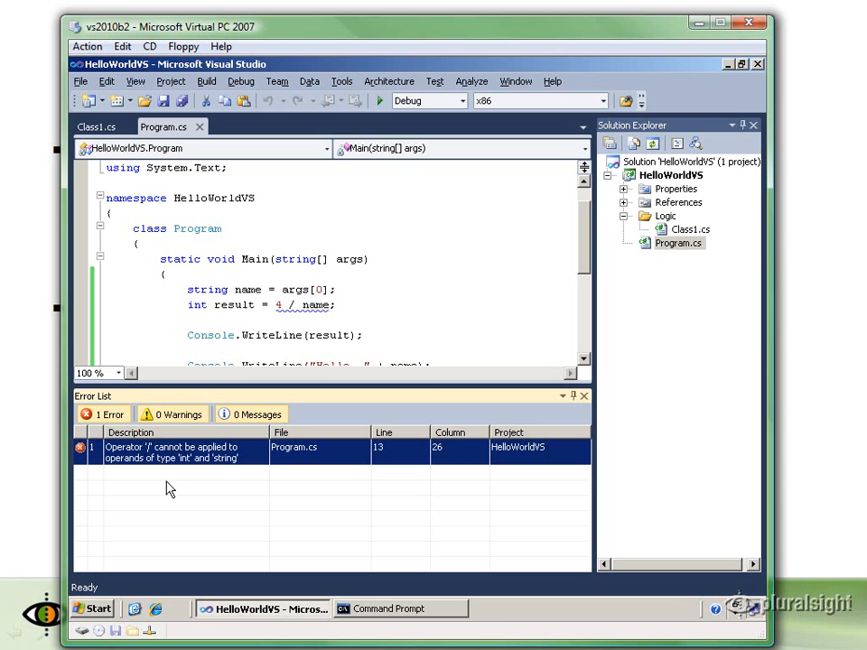